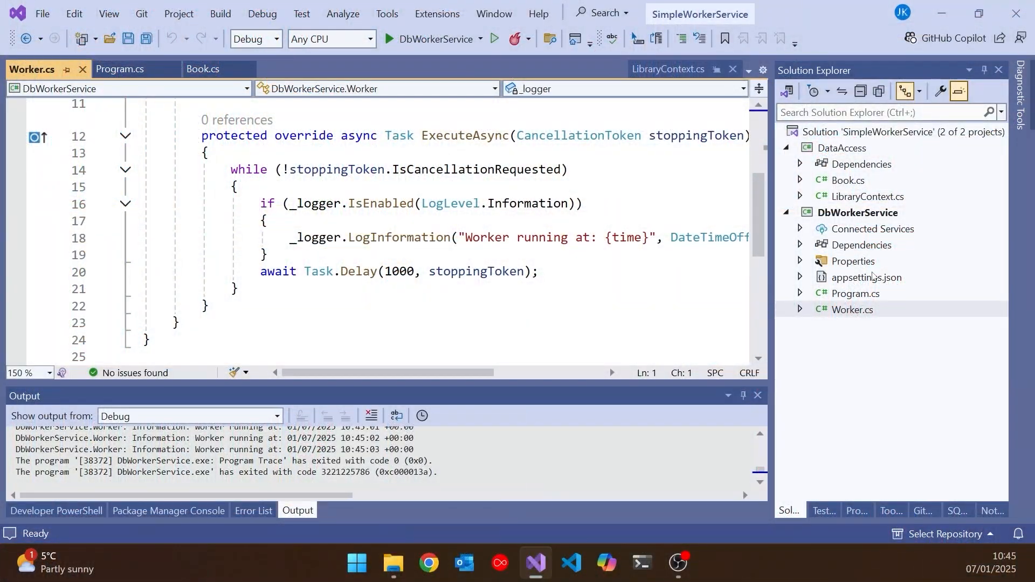
# In appsettings.Development.json add a ConnectionStrings section with a LibraryDb entry
pyautogui.click(799, 277)
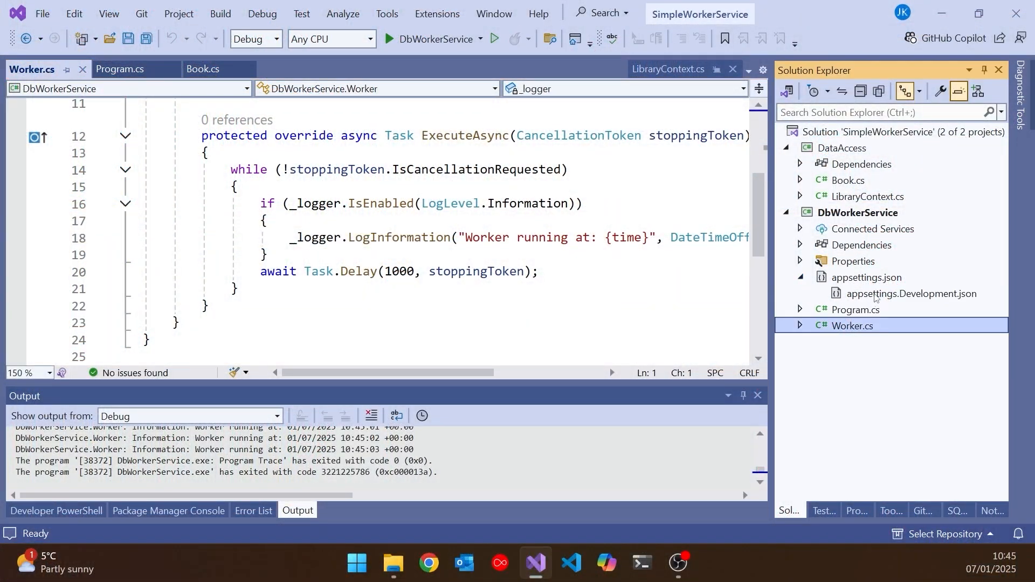
pyautogui.doubleClick(913, 294)
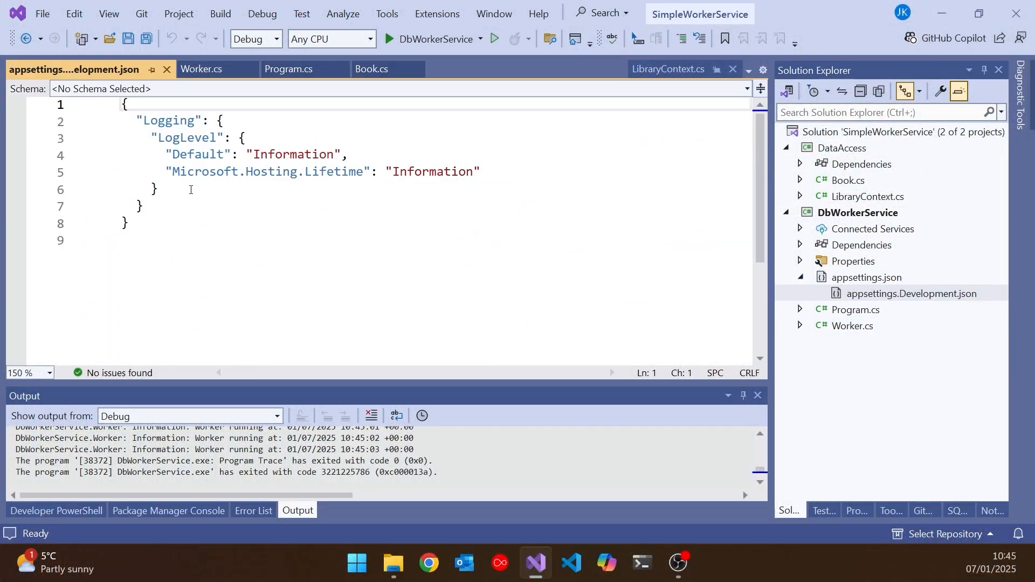
pyautogui.moveTo(168, 121)
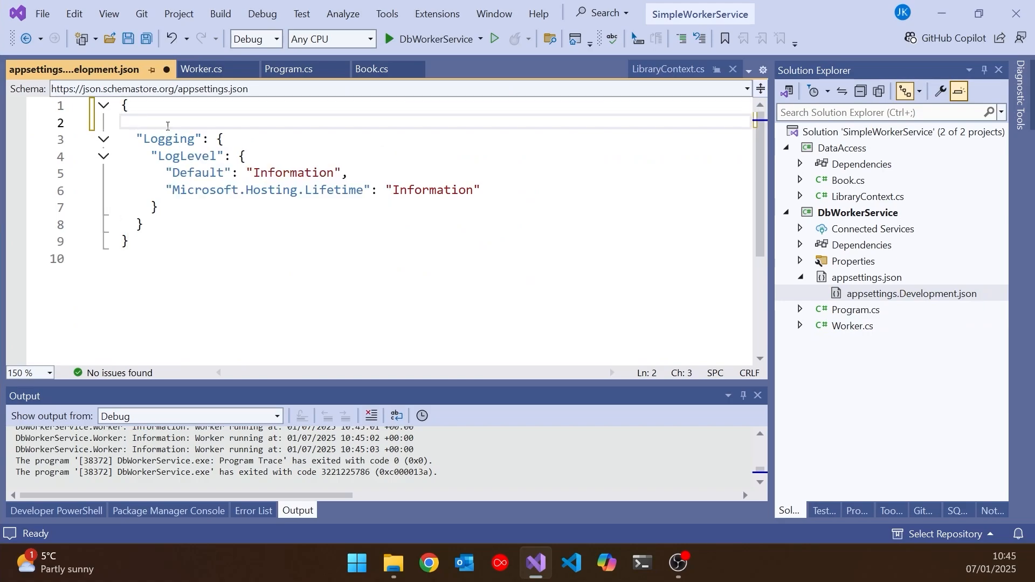
pyautogui.write('"ConnectionStrings": {')
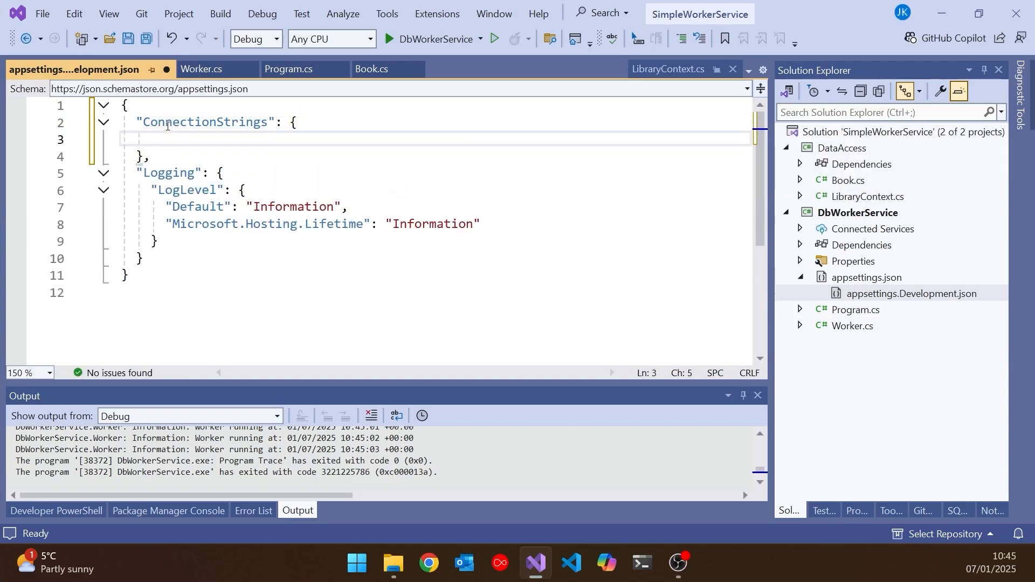
pyautogui.write('"Lib"')
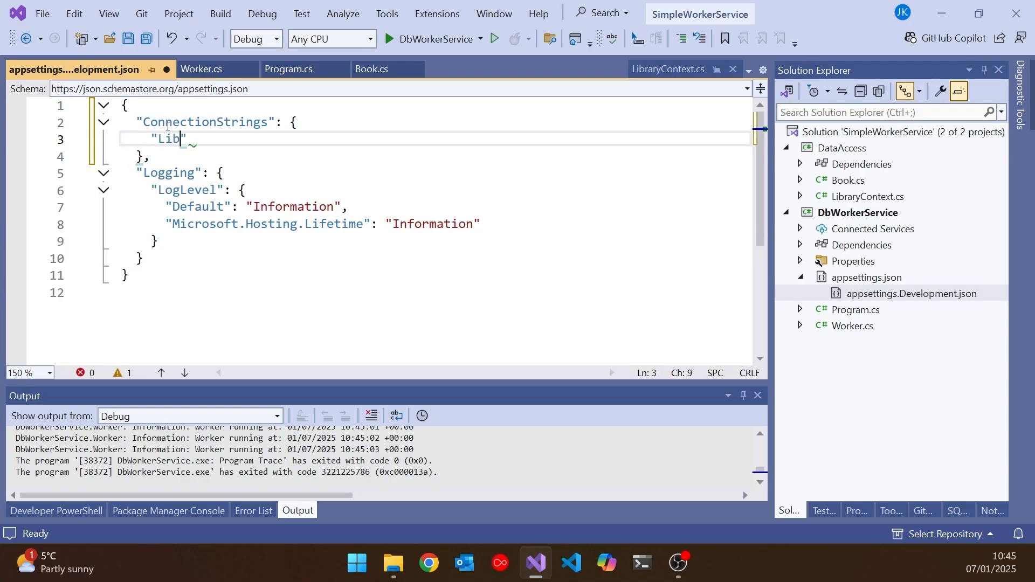
pyautogui.write('raryDb')
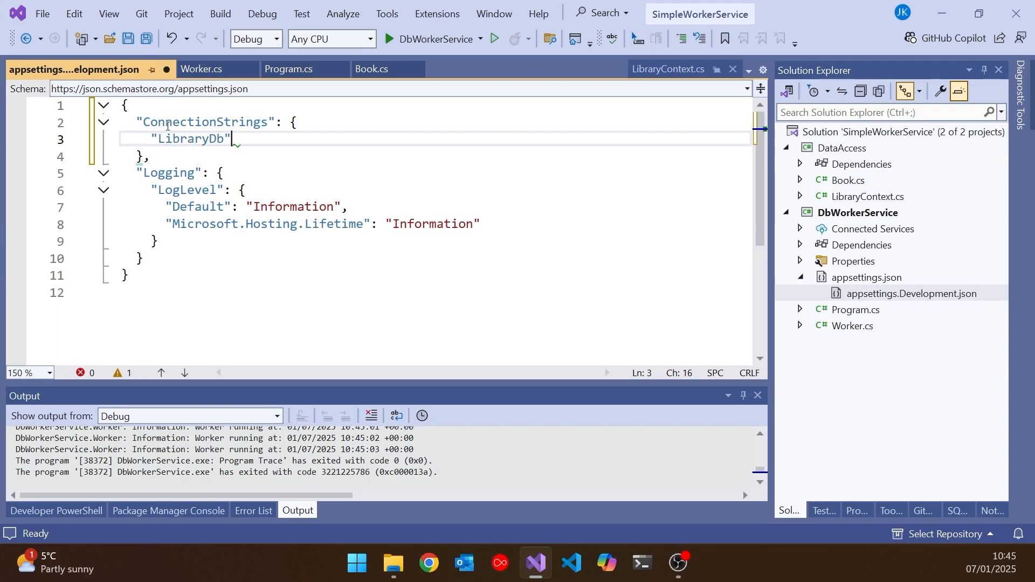
pyautogui.write(': ""')
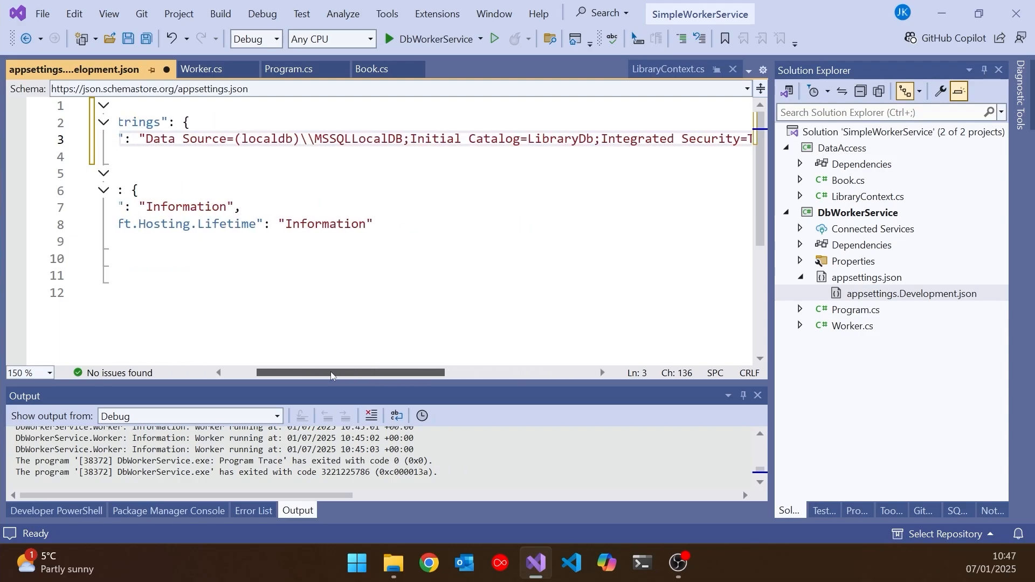
# Point the LibraryDb connection string at the LocalDB LibraryDb database, then move to Program.cs
pyautogui.hscroll(3)
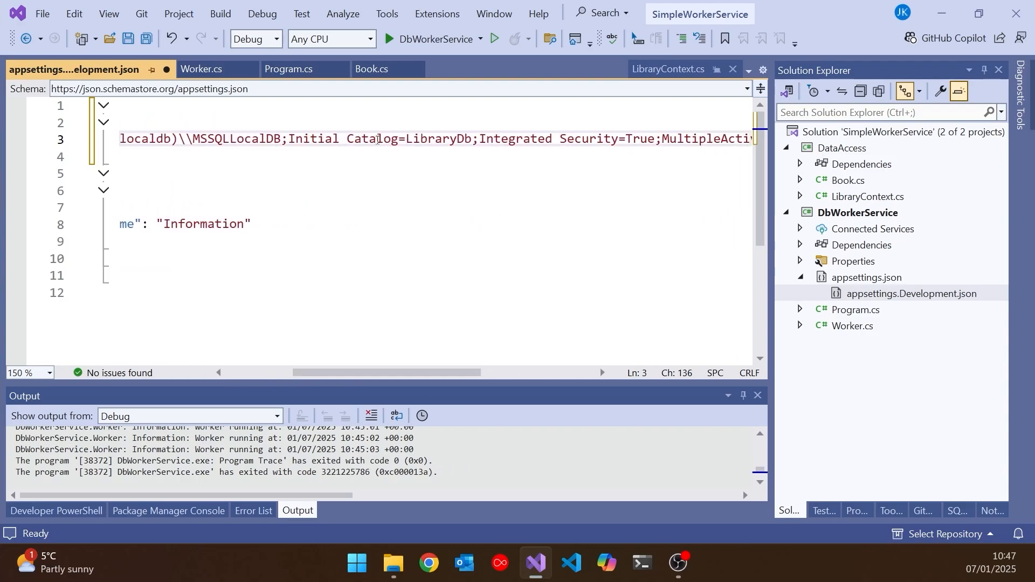
pyautogui.doubleClick(439, 139)
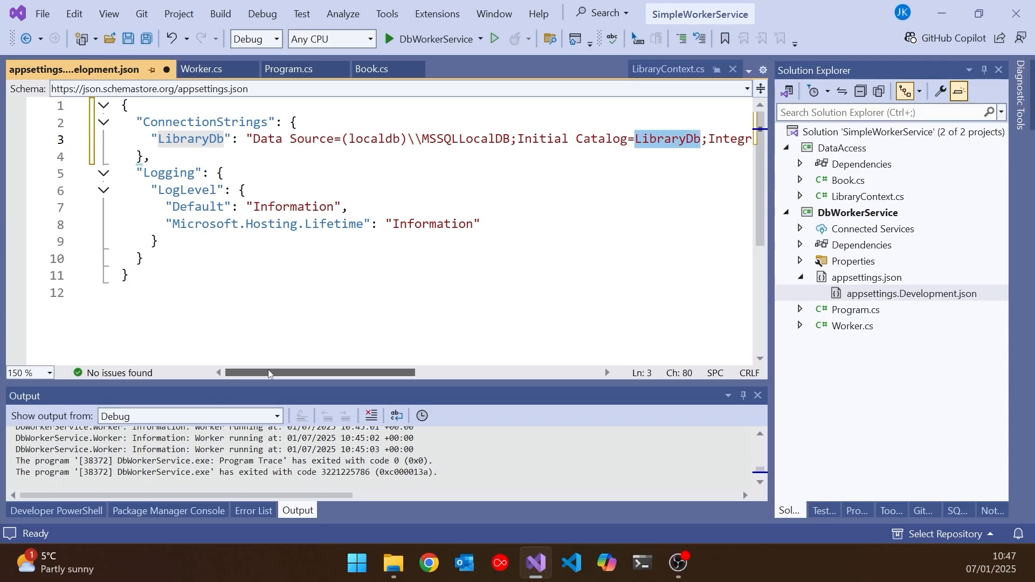
pyautogui.click(289, 69)
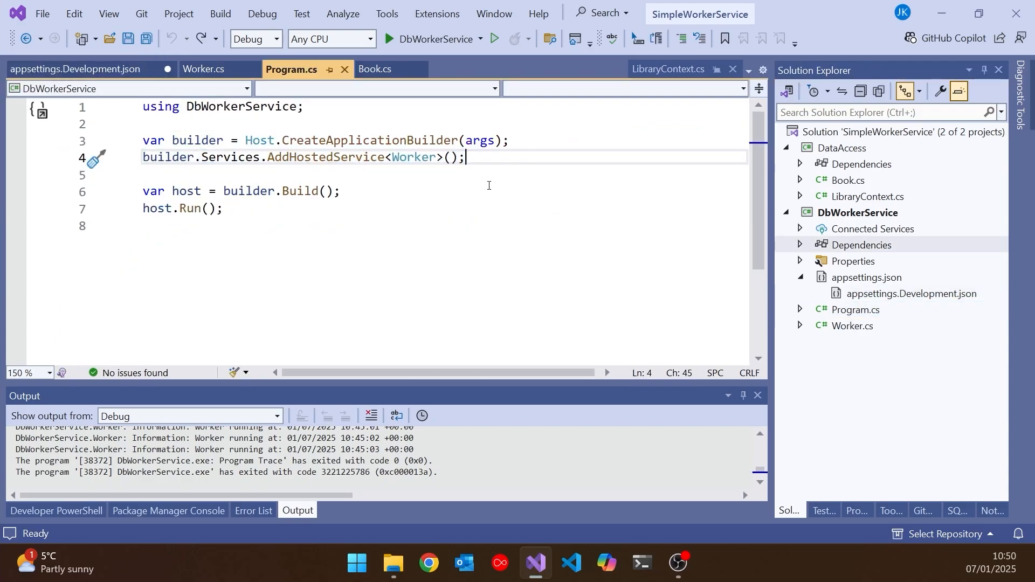
# Begin builder.Services.AddDbContext<LibraryContext>( in Program.cs, accepting IntelliSense completions
pyautogui.write('bui')
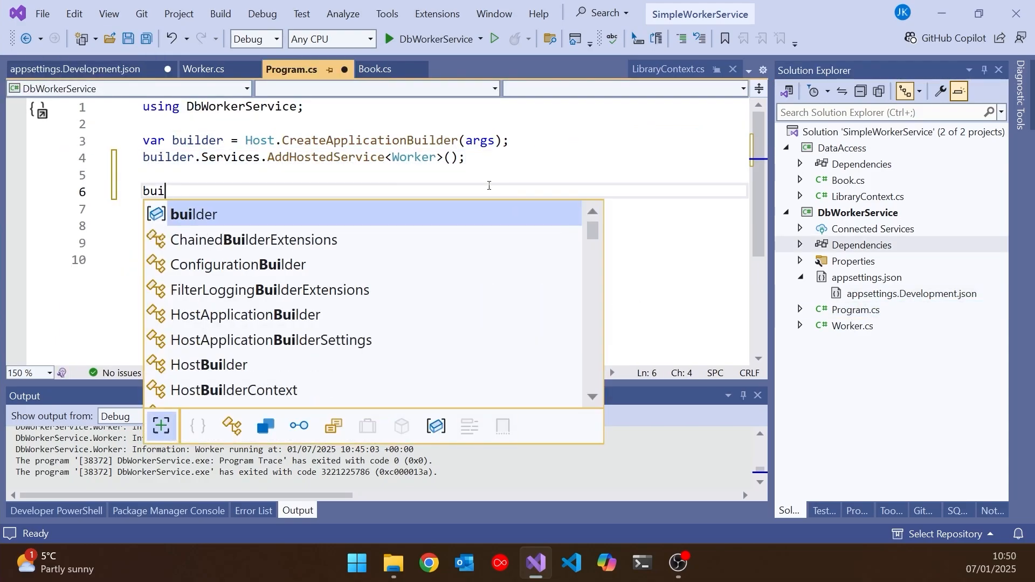
pyautogui.write('lder.Services.AddD')
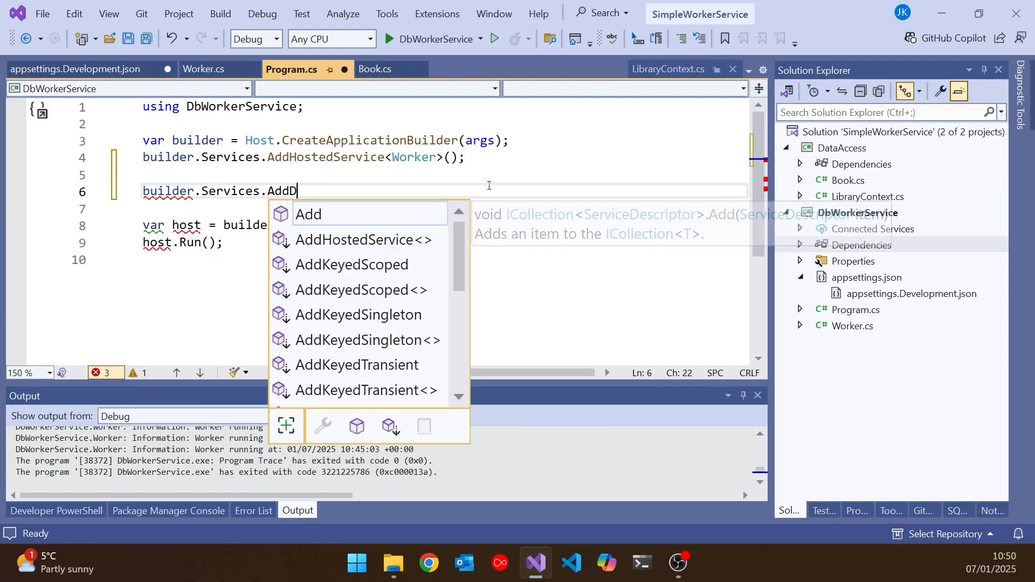
pyautogui.write('bContex')
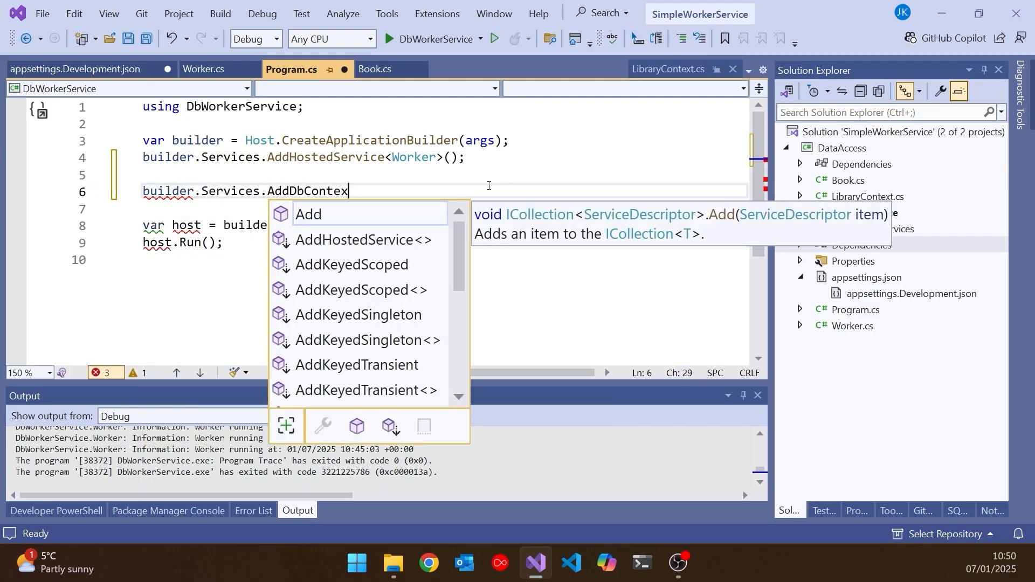
pyautogui.rightClick(856, 245)
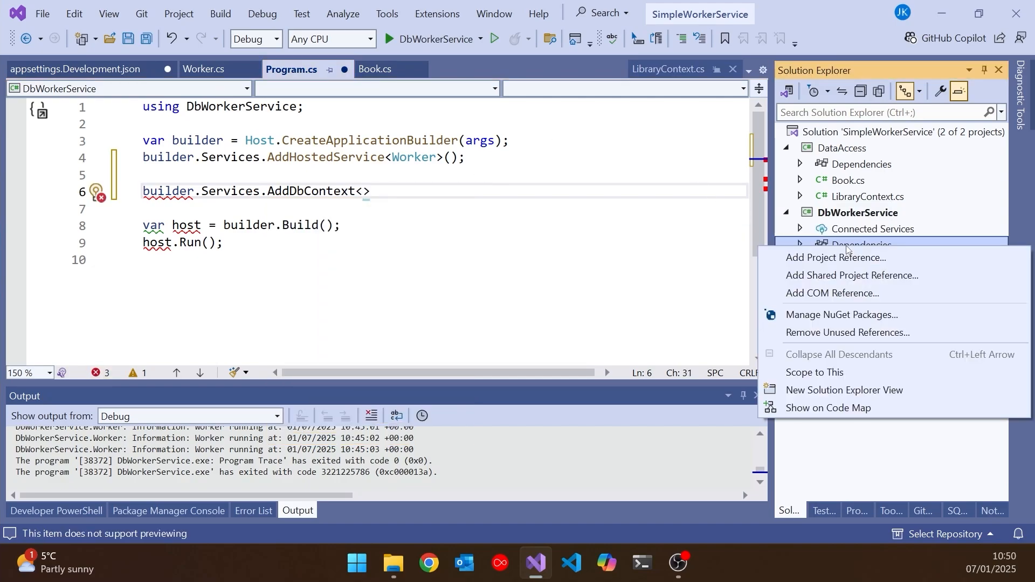
pyautogui.click(834, 258)
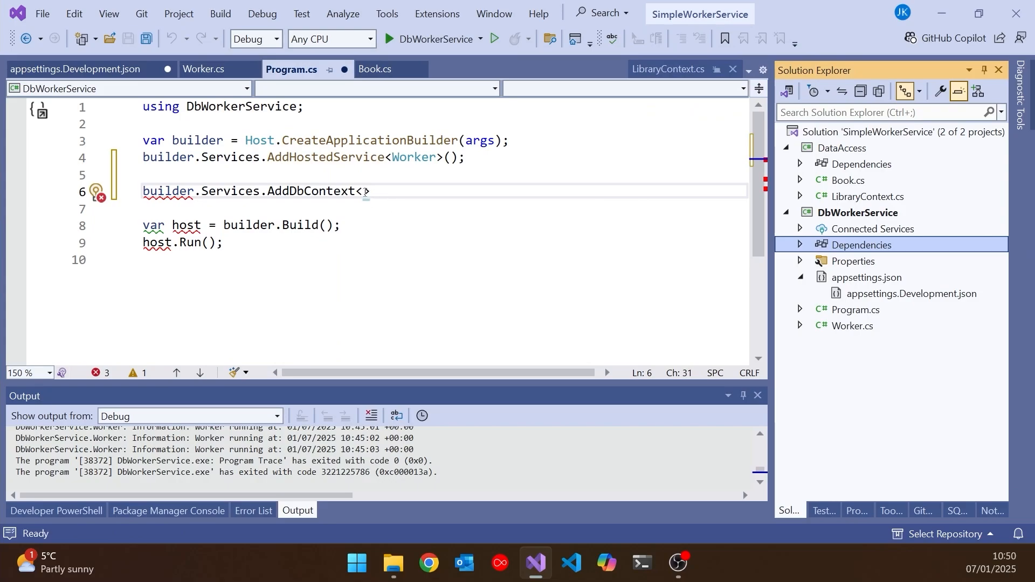
pyautogui.write('LibraryContext')
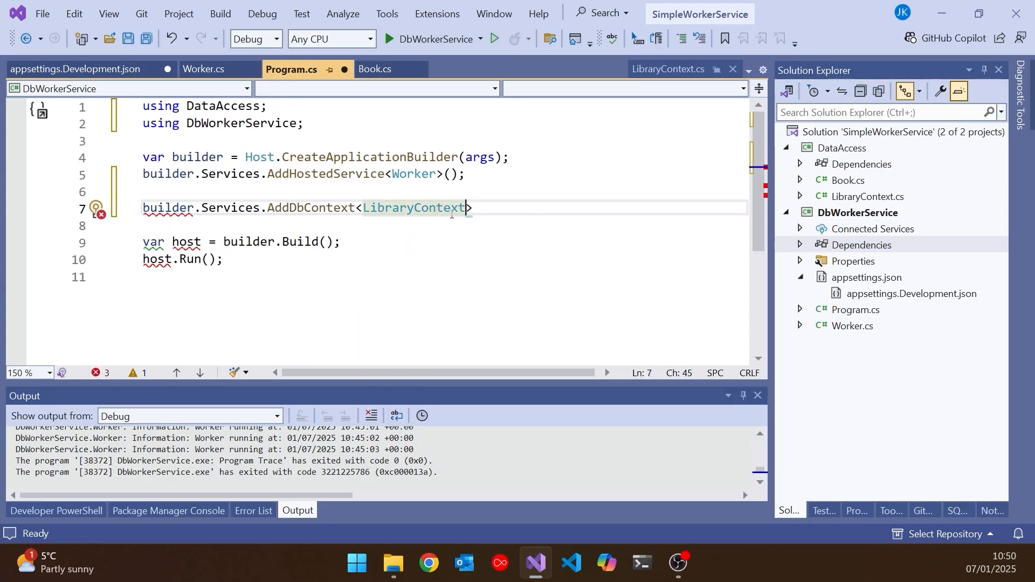
pyautogui.write('(options =>')
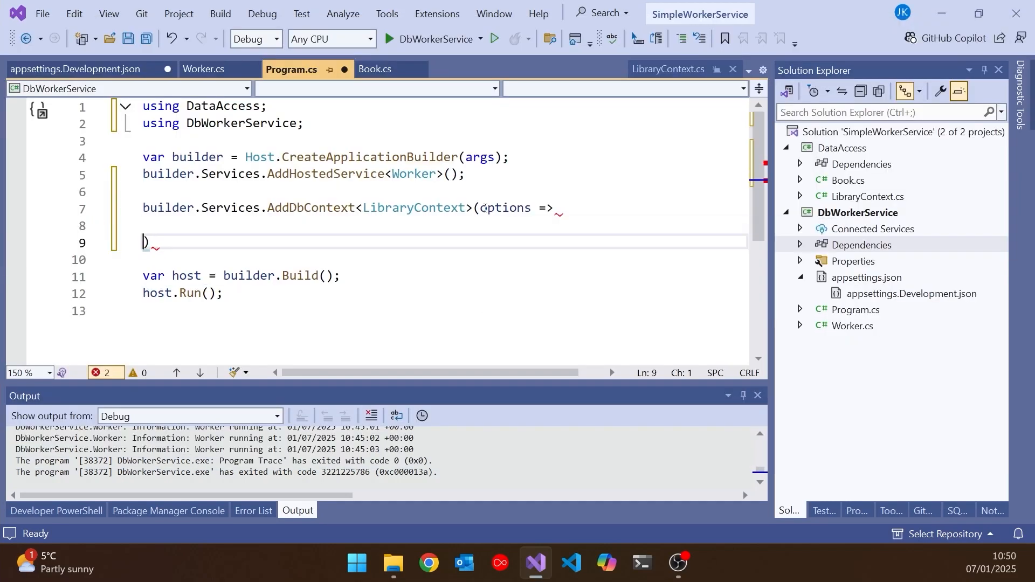
# Finish the registration with options.UseSqlServer(builder.Configuration.GetConnectionString("LibraryDb")))
pyautogui.write('options.UseSqlServer')
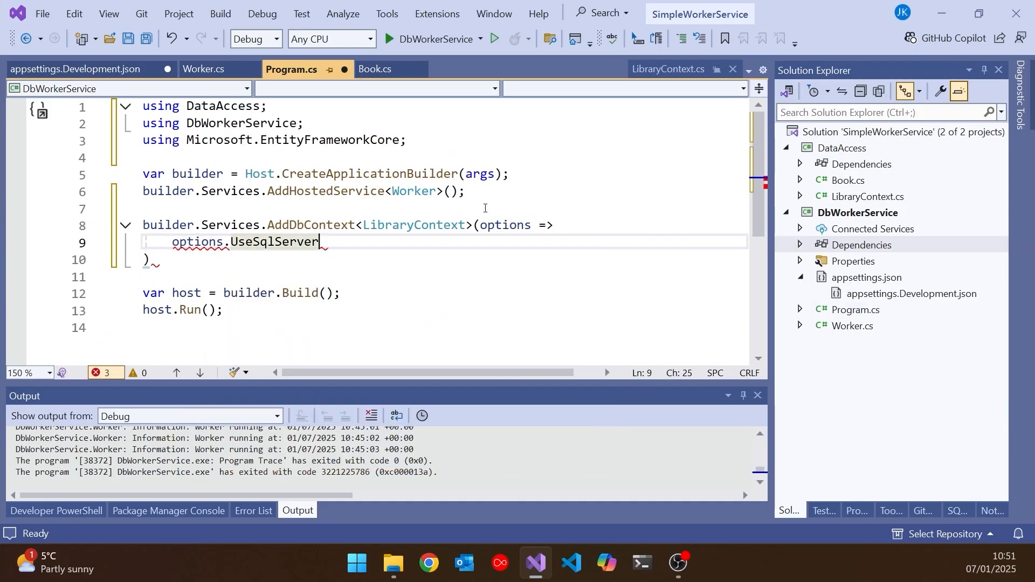
pyautogui.write('(')
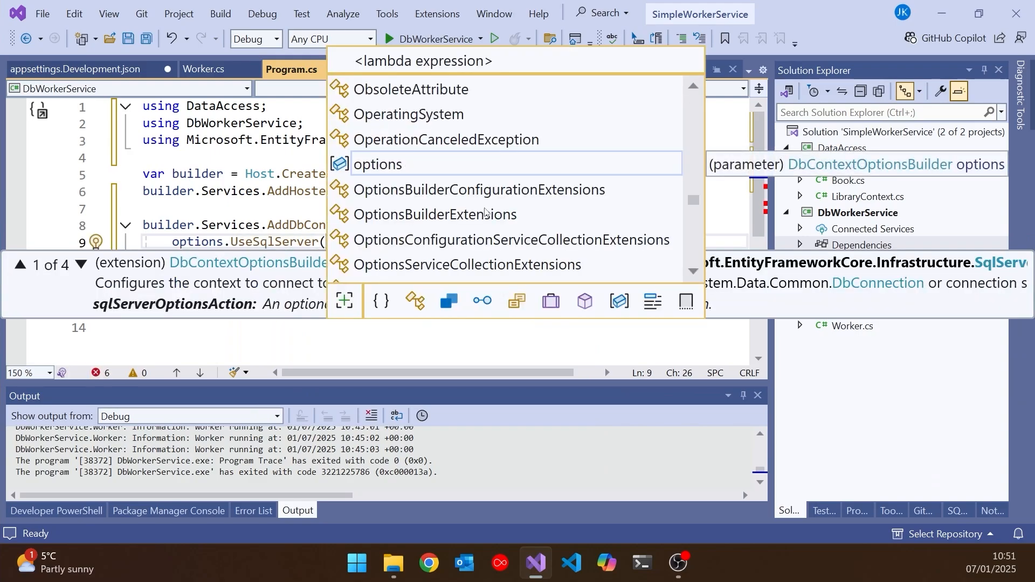
pyautogui.write('builder.Configuration.GetConnectionString("')
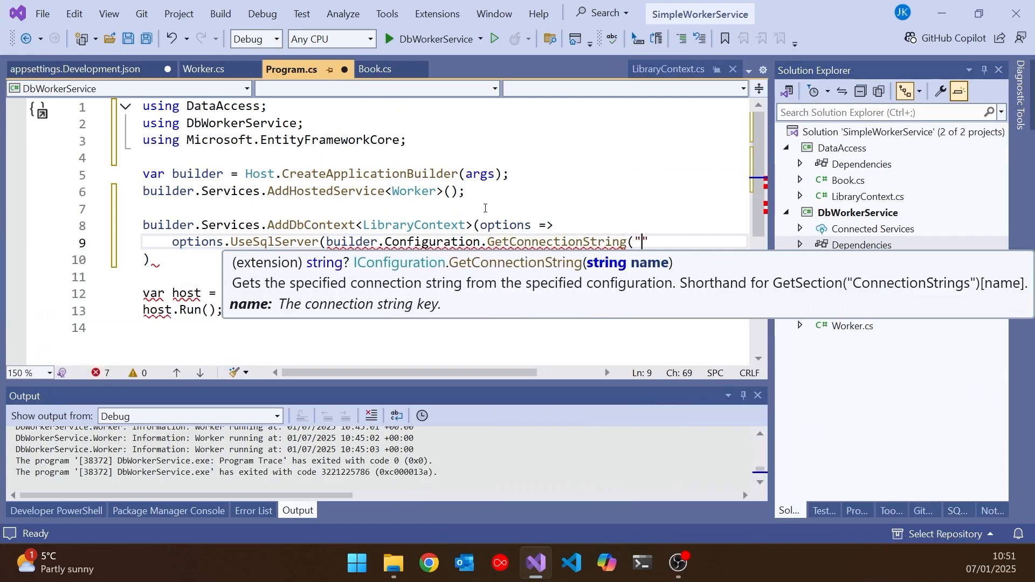
pyautogui.write('LibraryDb')
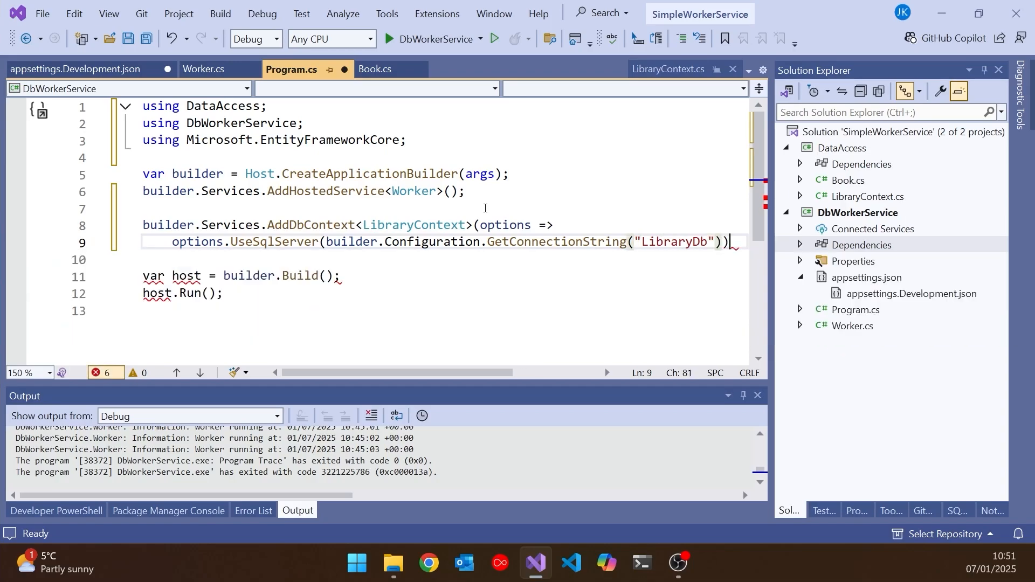
pyautogui.press('Enter')
pyautogui.write(');')
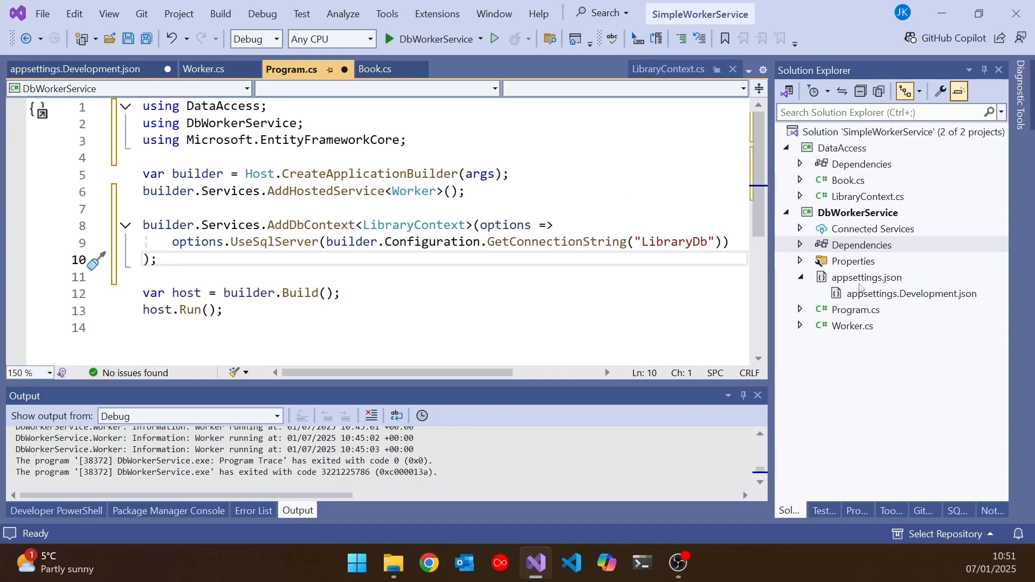
# After builder.Build(), add a using block creating a scope from host.Services.CreateScope()
pyautogui.click(357, 293)
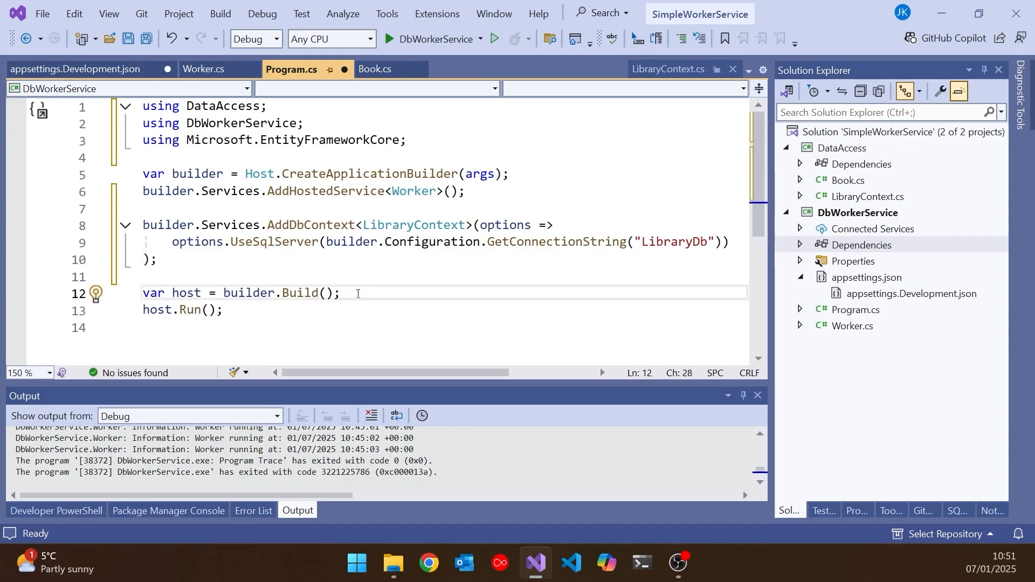
pyautogui.press('Enter')
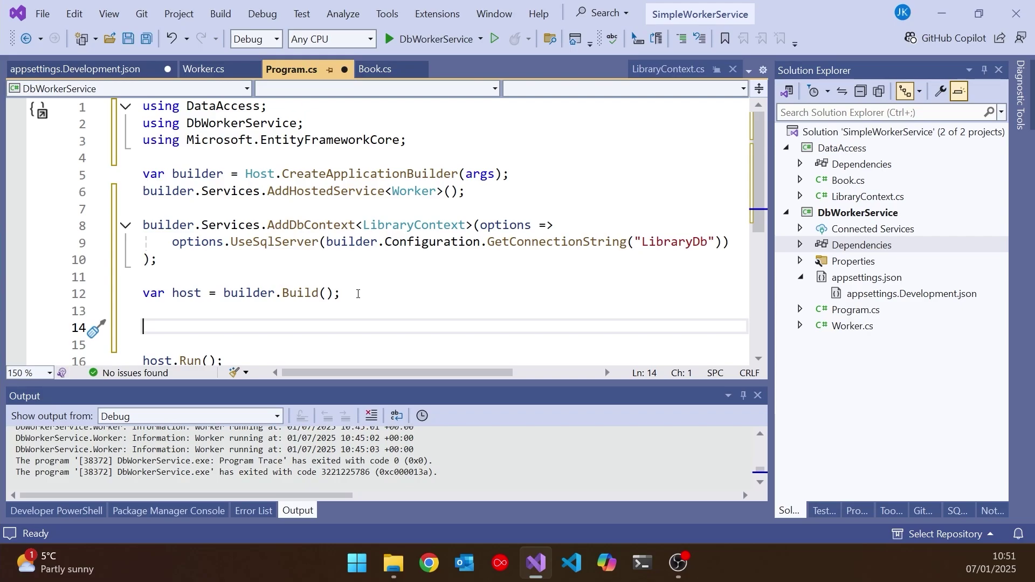
pyautogui.write('using (var')
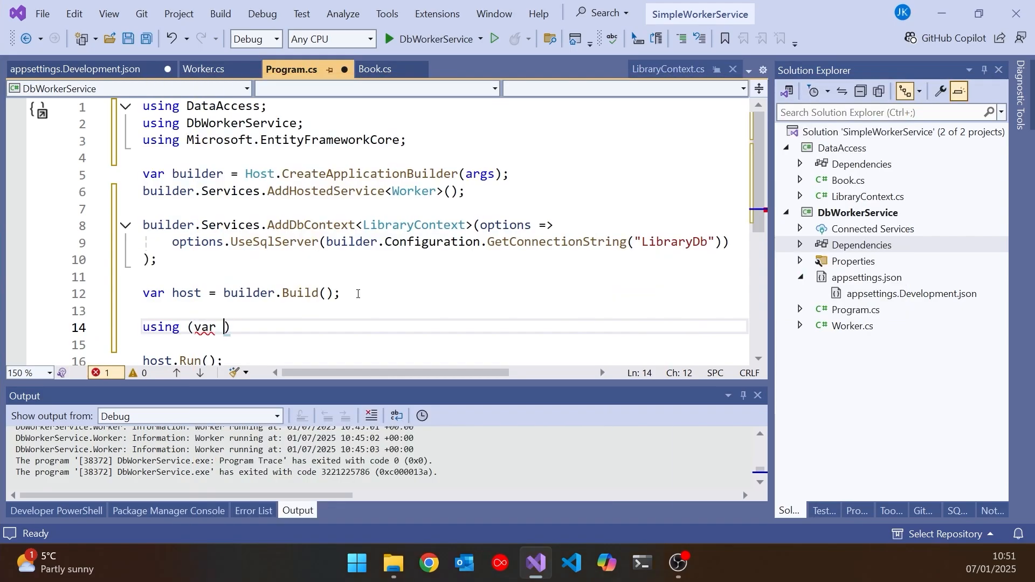
pyautogui.write('scope')
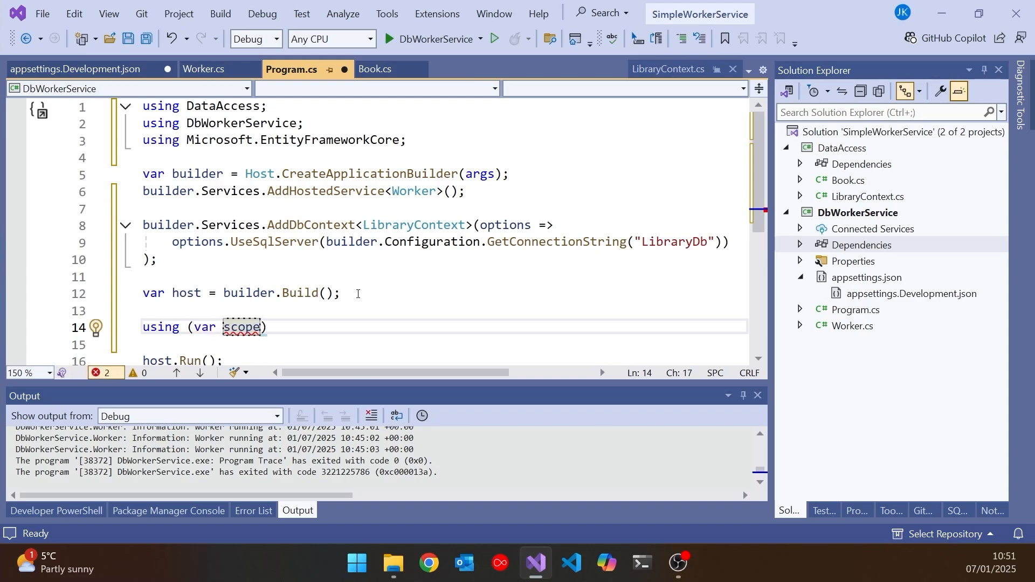
pyautogui.write('=')
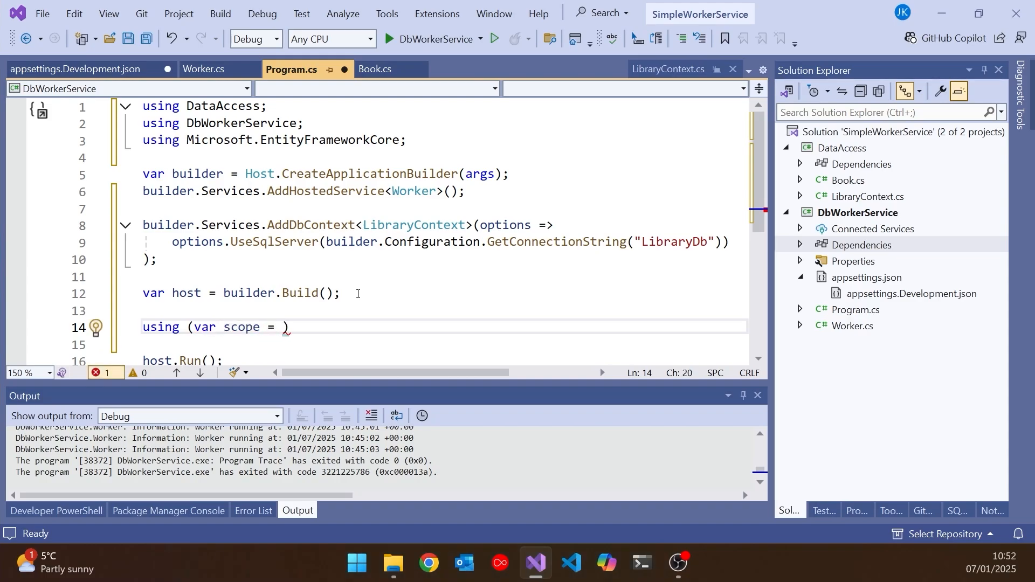
pyautogui.write('host.Services.CreateScope(')
pyautogui.click(443, 344)
pyautogui.write('{')
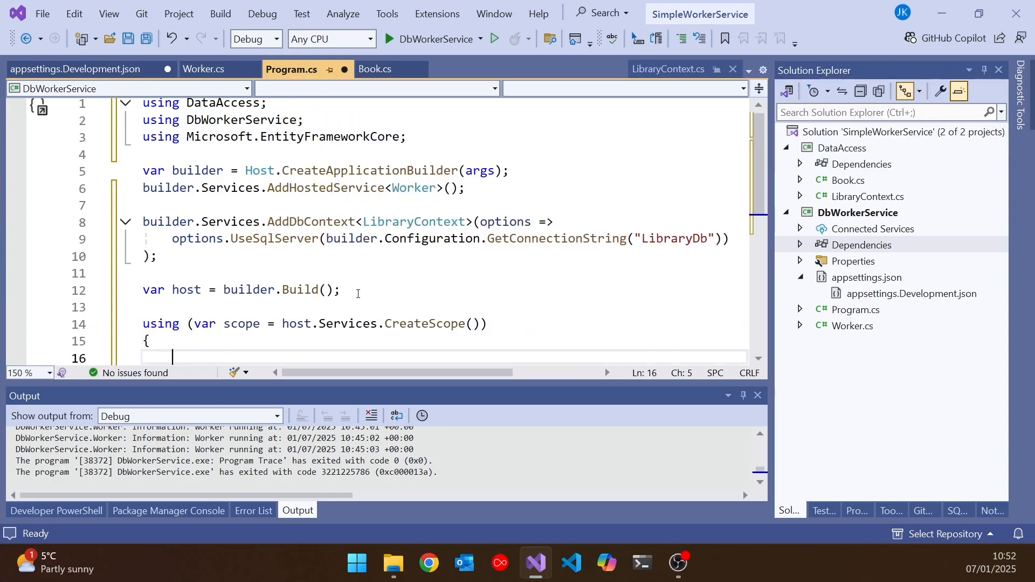
pyautogui.scroll(-3)
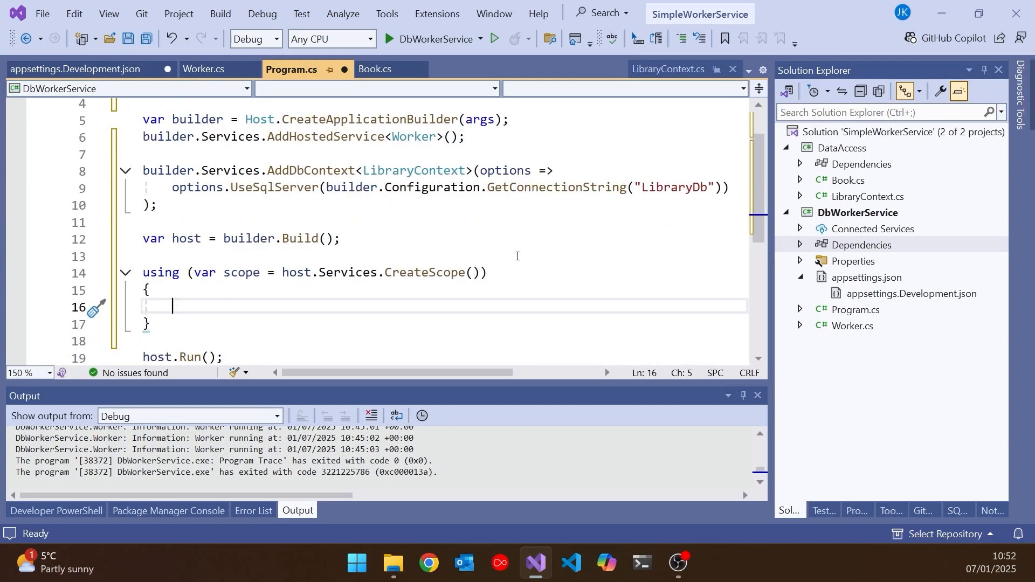
# Resolve LibraryContext via scope.ServiceProvider.GetRequiredService and call db.Database.EnsureCreated()
pyautogui.write('using var db =')
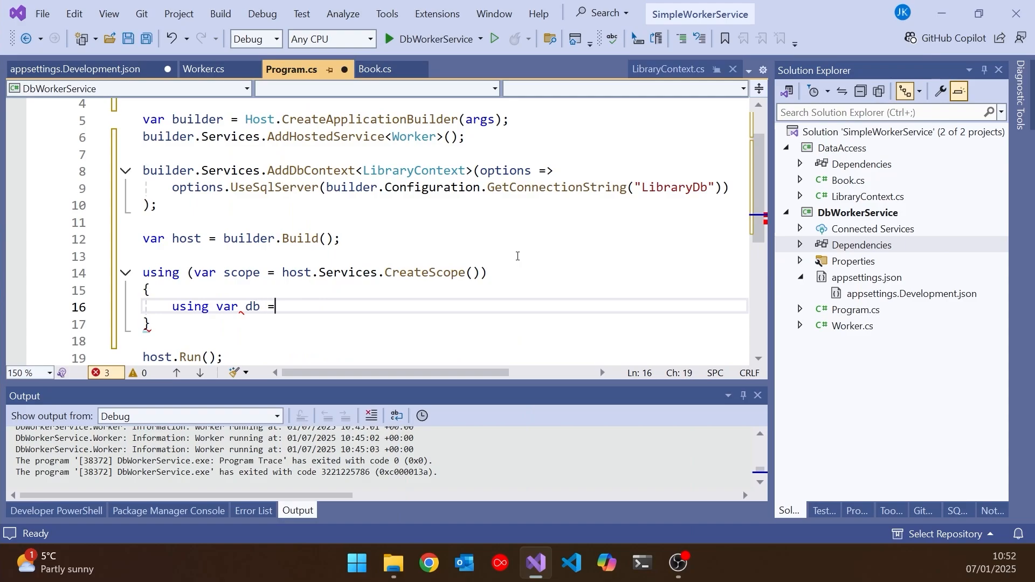
pyautogui.write('scope')
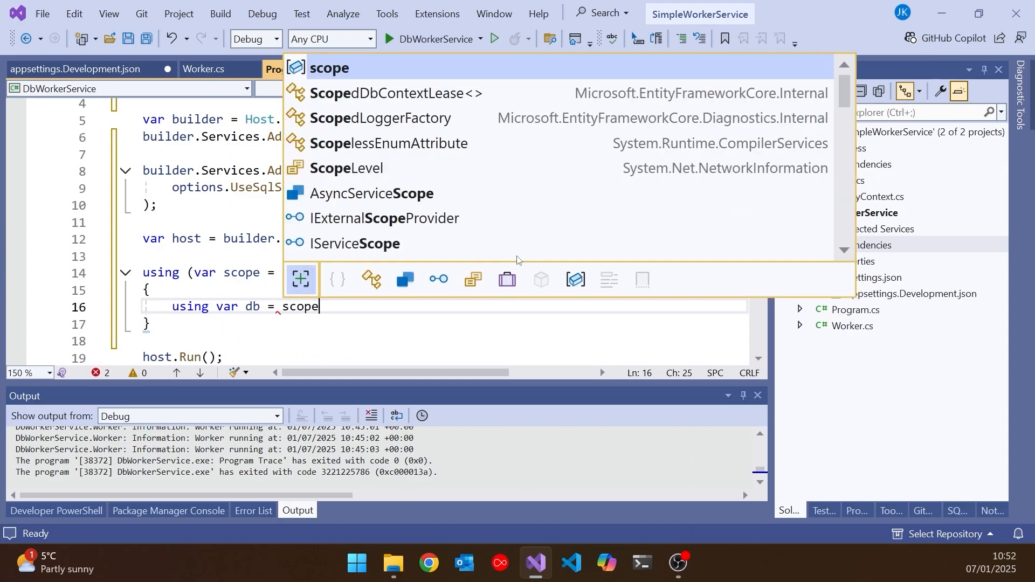
pyautogui.write('.ServiceProvider')
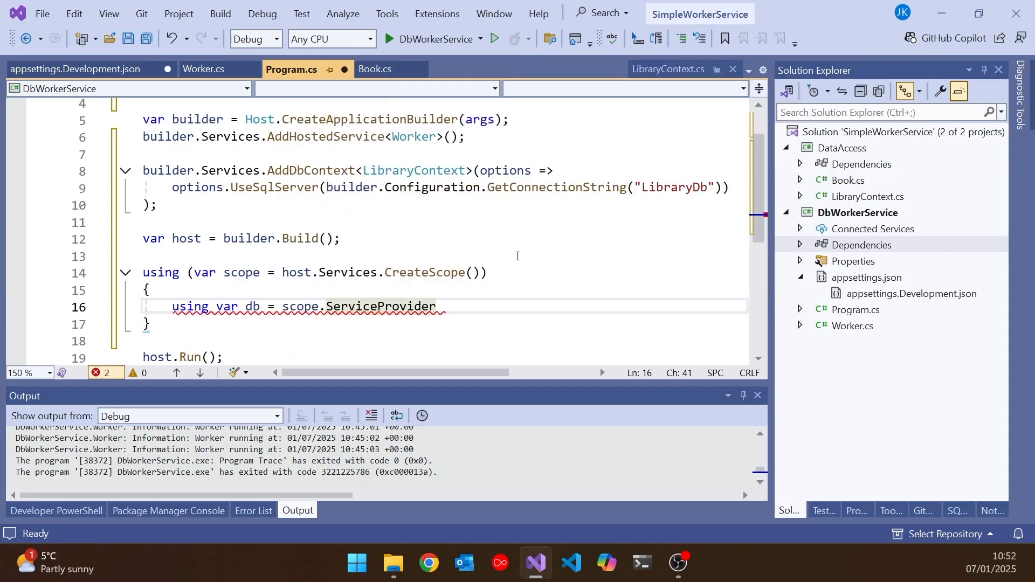
pyautogui.write('.GetRequiredService<')
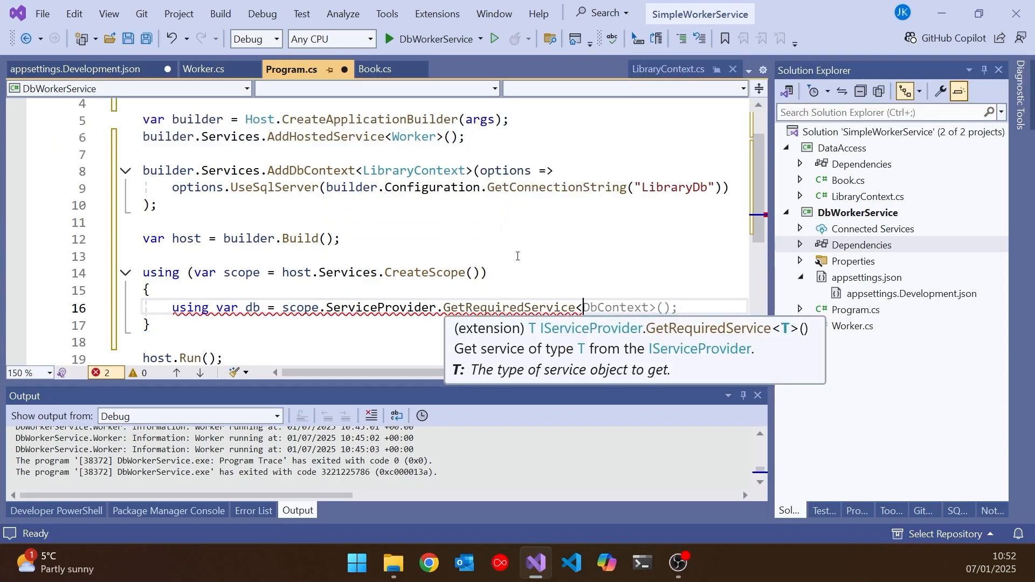
pyautogui.write('LibraryContext>();')
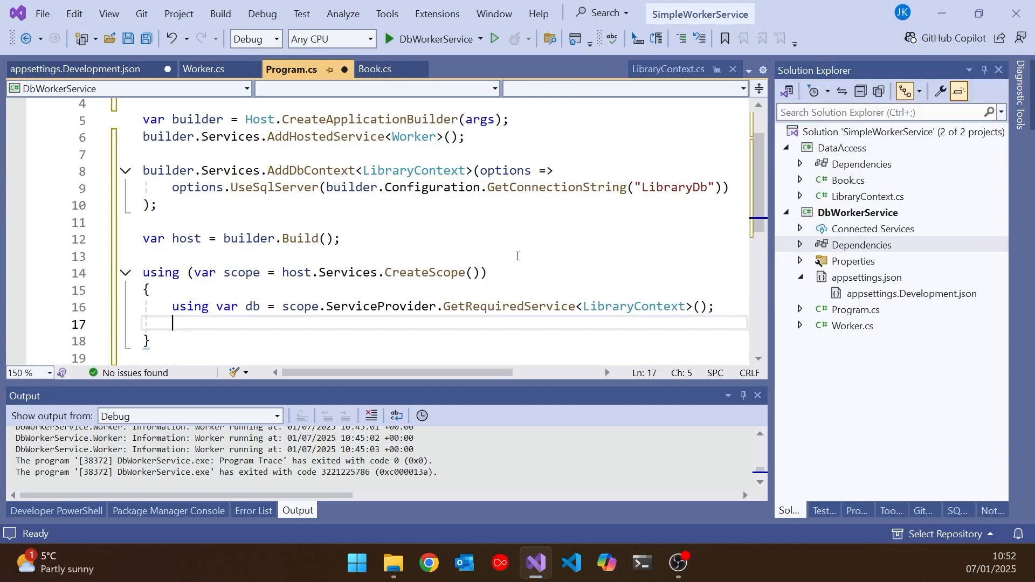
pyautogui.write('db.Database.EnsureCreated();')
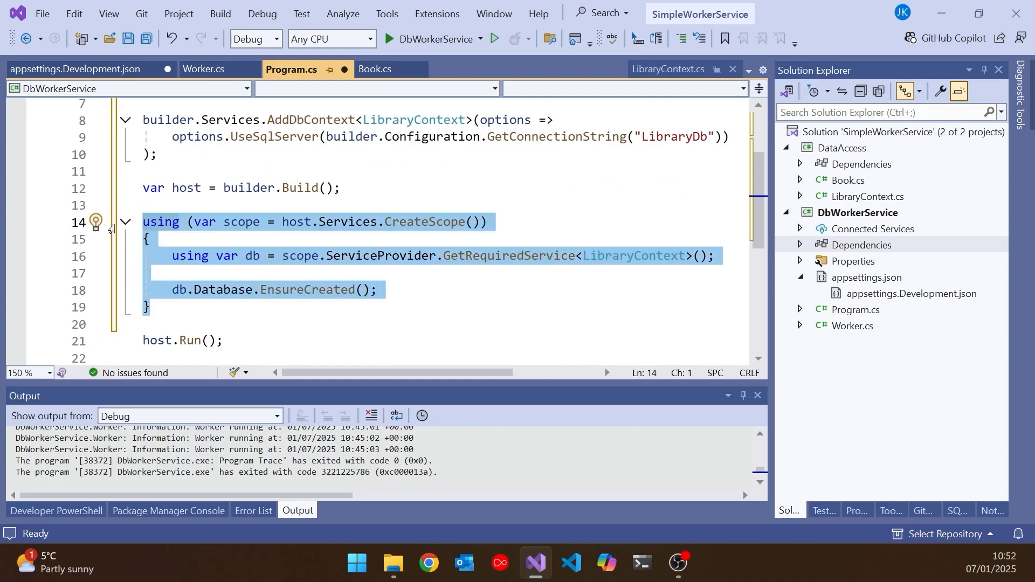
pyautogui.scroll(3)
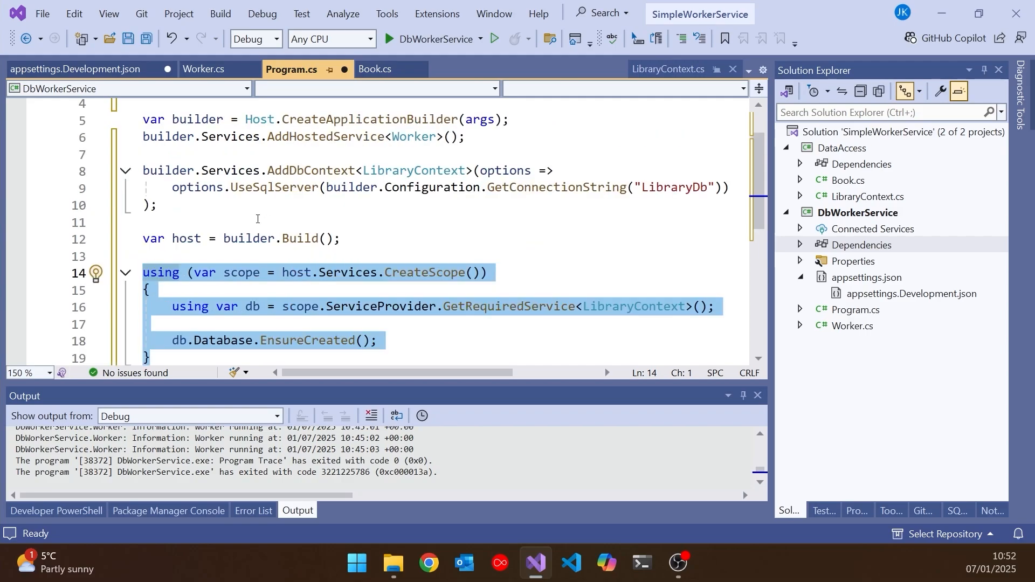
pyautogui.click(257, 223)
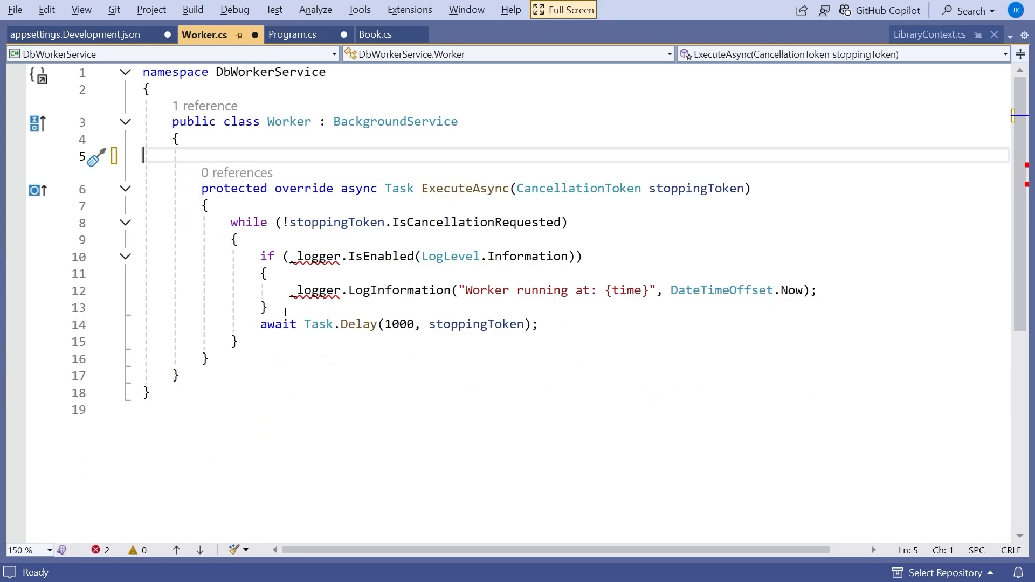
# Remove the logger lines and add 'private readonly LibraryContext _libraryContext;' to Worker
pyautogui.click(535, 324)
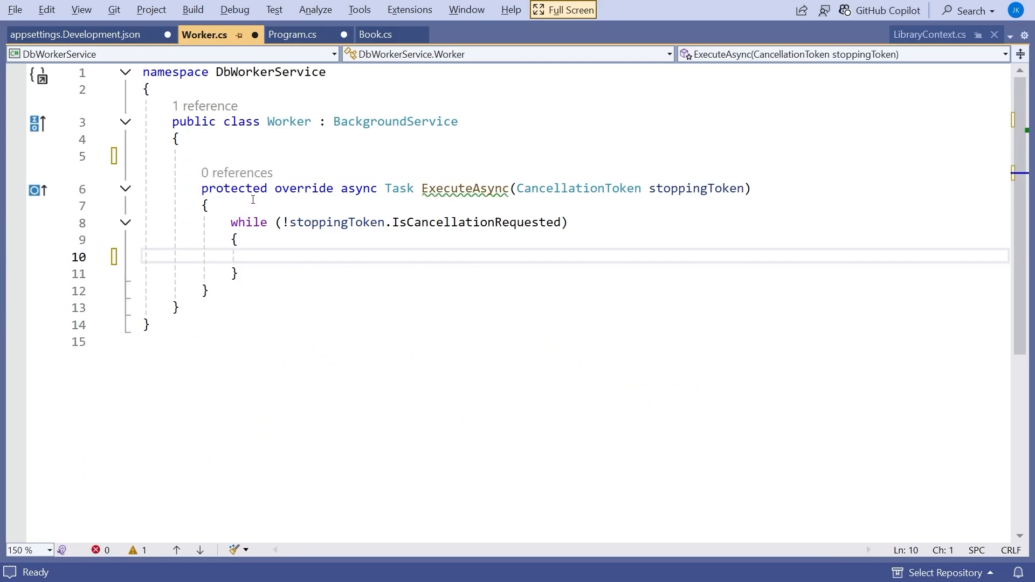
pyautogui.click(250, 139)
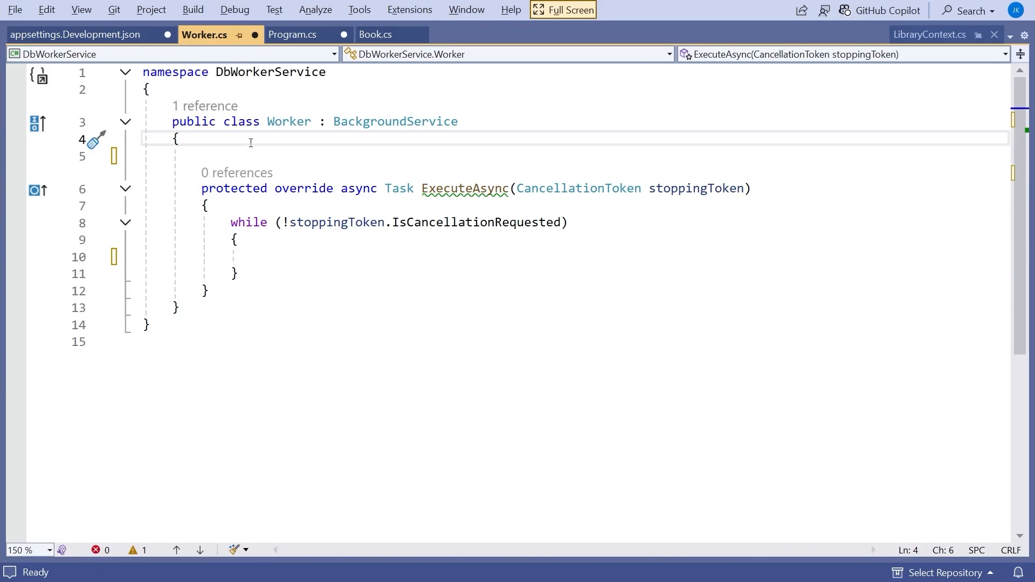
pyautogui.write('private readonly')
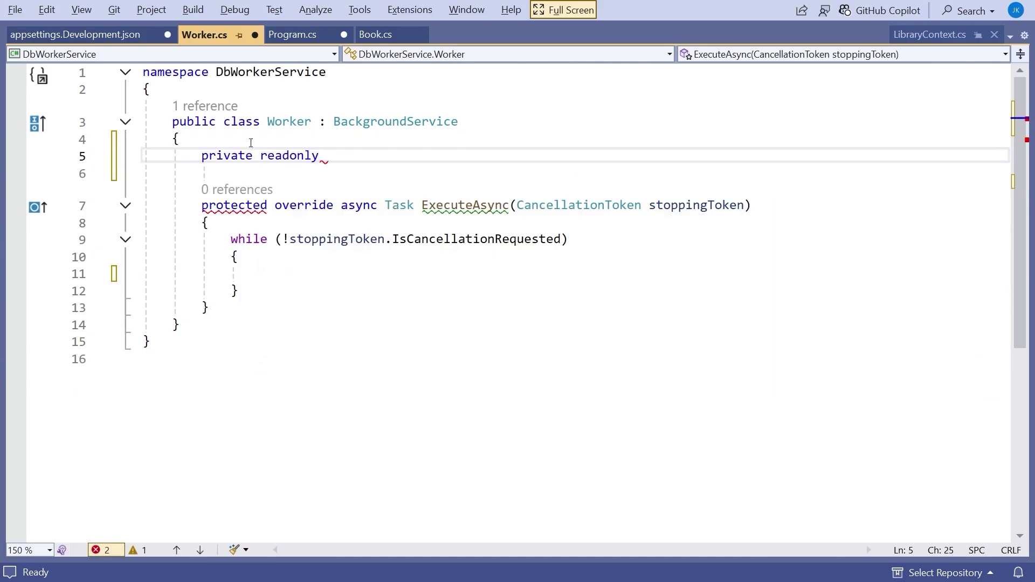
pyautogui.write('LibraryContext _libraryContext;')
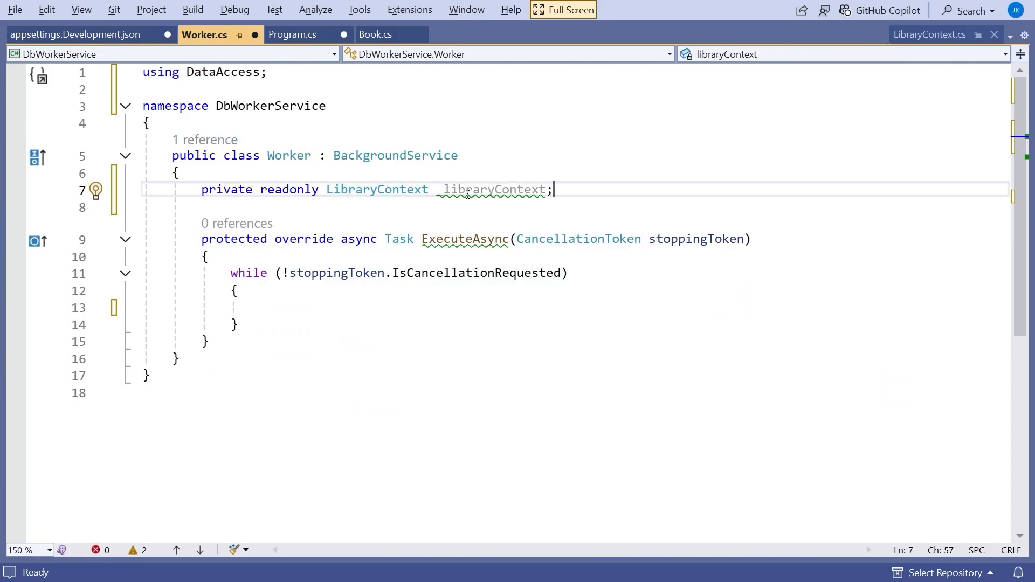
# Generate a constructor injecting LibraryContext via Quick Actions and start the service
pyautogui.click(96, 191)
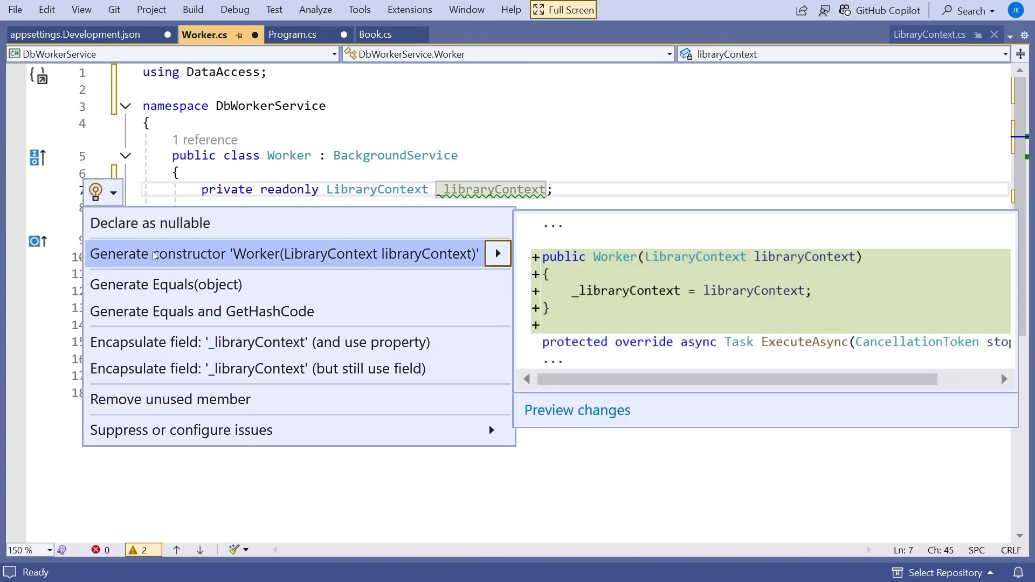
pyautogui.click(283, 254)
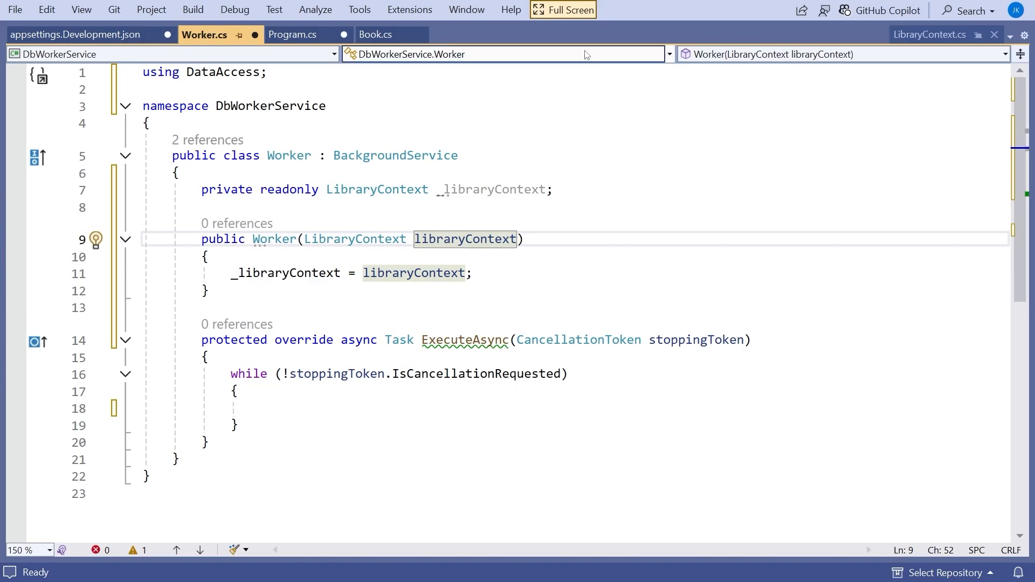
pyautogui.click(563, 10)
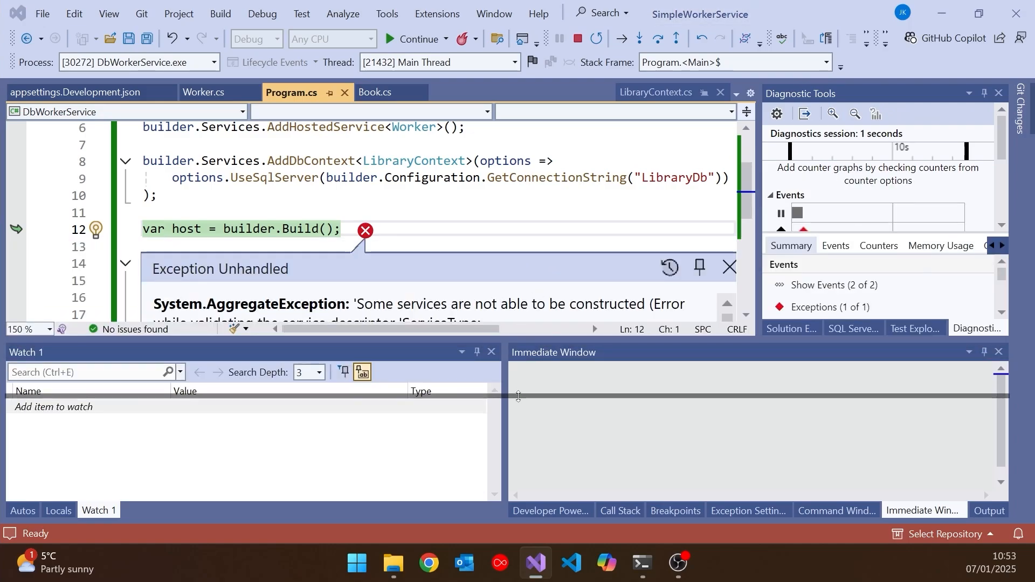
# Scroll the exception details showing the scoped LibraryContext cannot be consumed from the singleton Worker
pyautogui.scroll(-3)
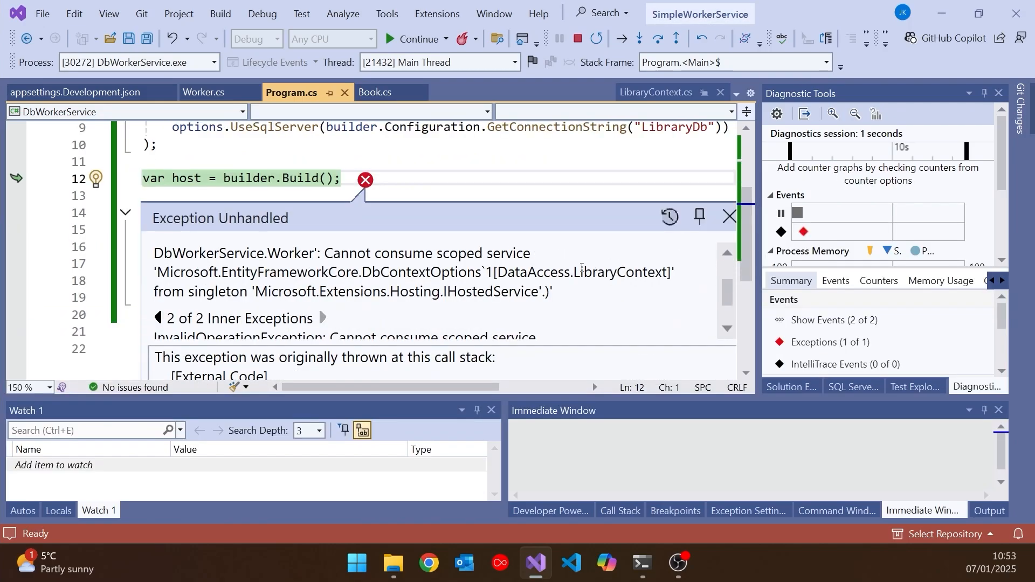
pyautogui.moveTo(495, 249)
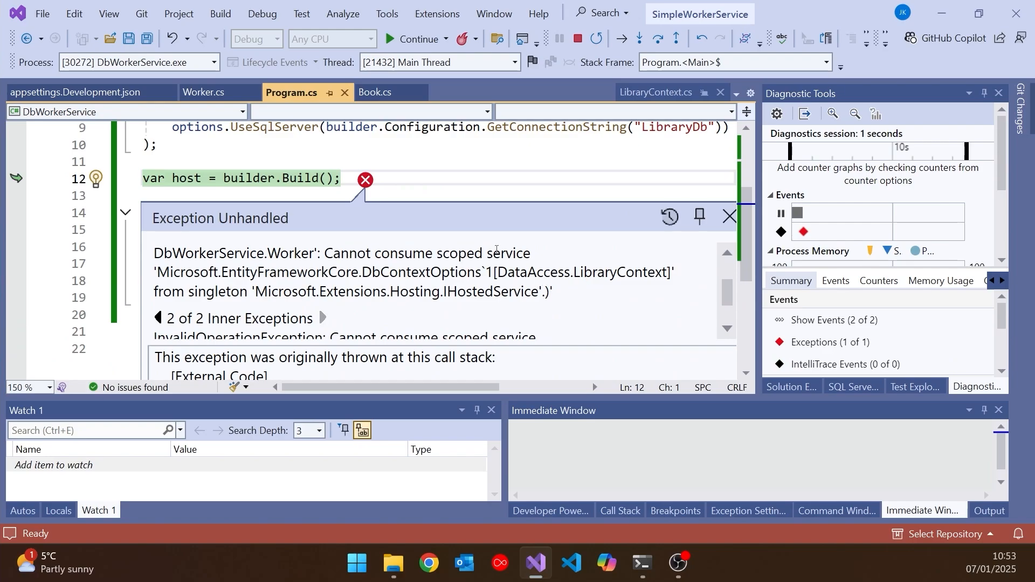